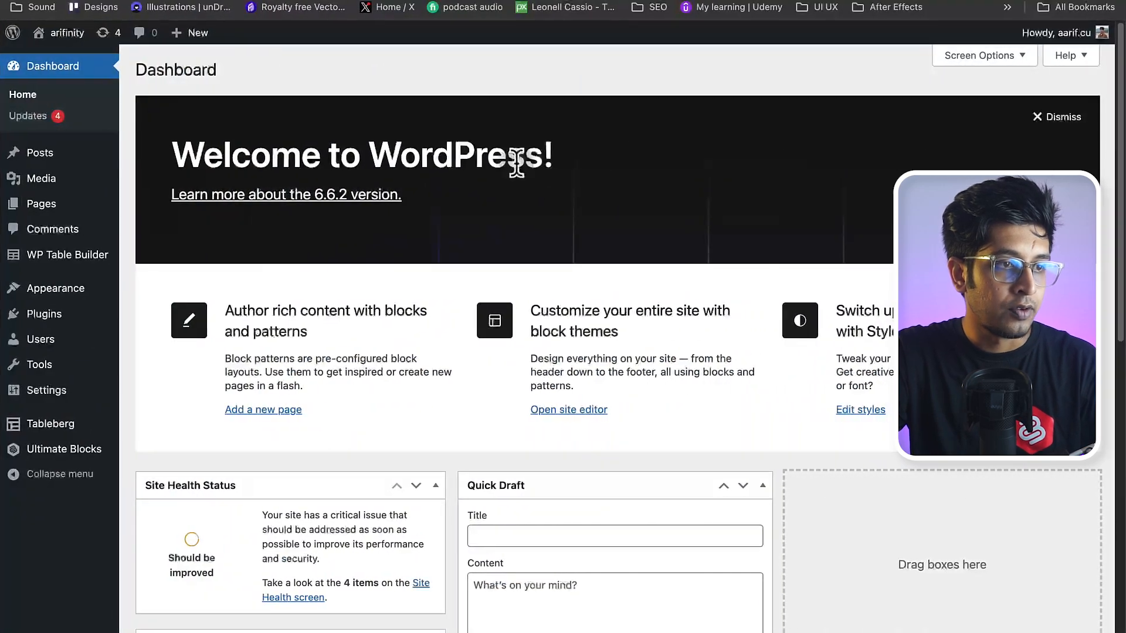
- Create a new blank post from the admin bar's + New menu
{"action": "left_click", "coordinate": [197, 33]}
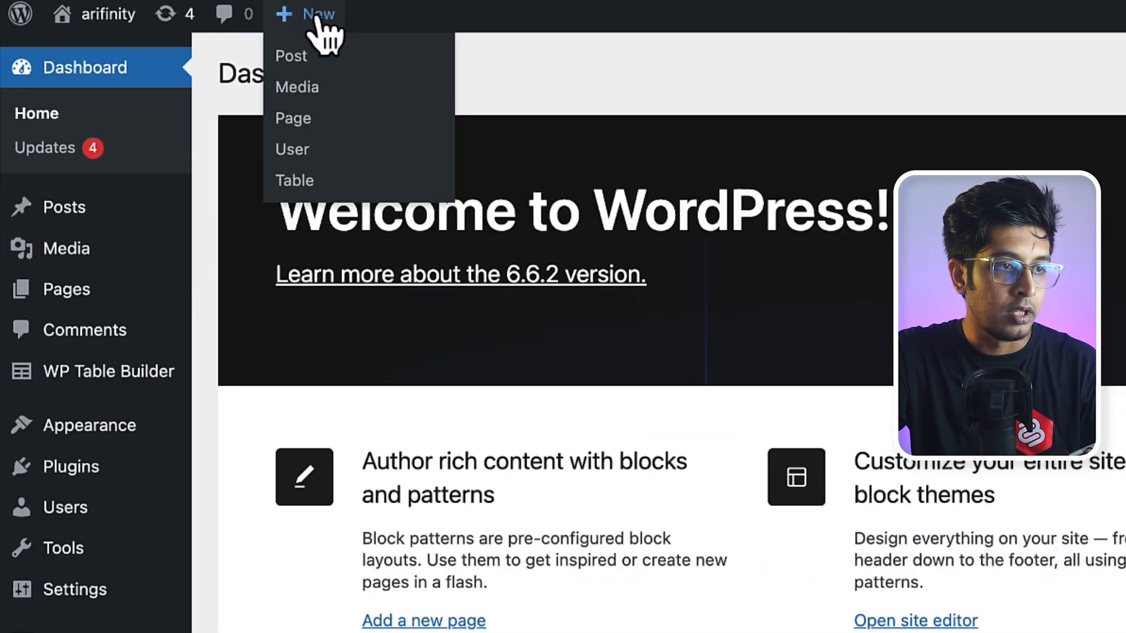
{"action": "left_click", "coordinate": [290, 56]}
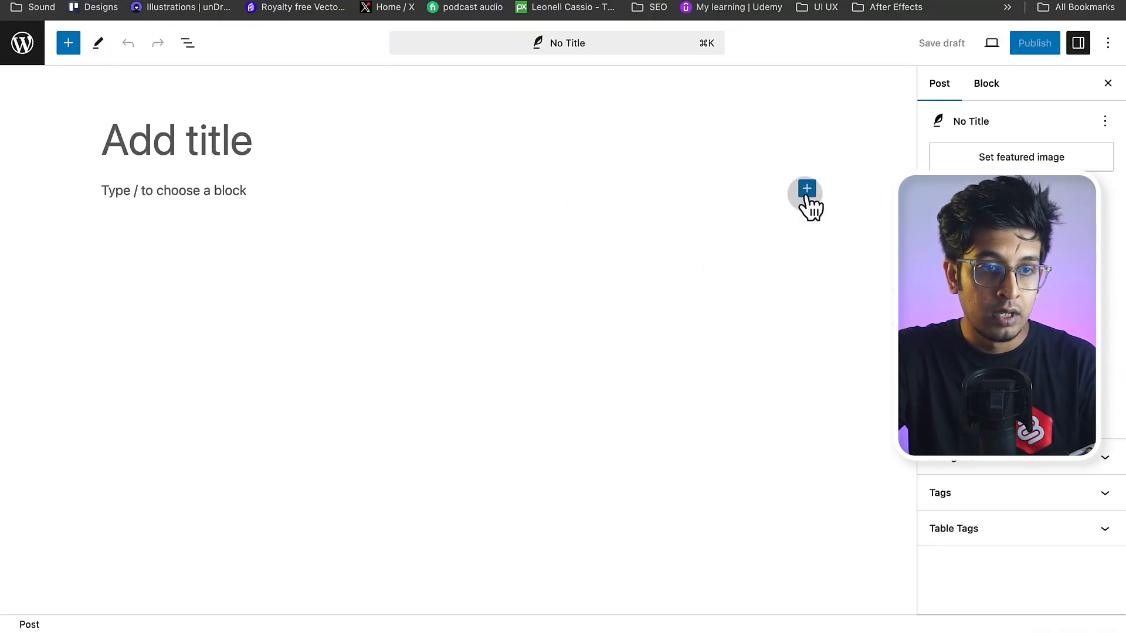
- Search the block inserter for 'Button' to add the Buy Now button block
{"action": "left_click", "coordinate": [806, 188]}
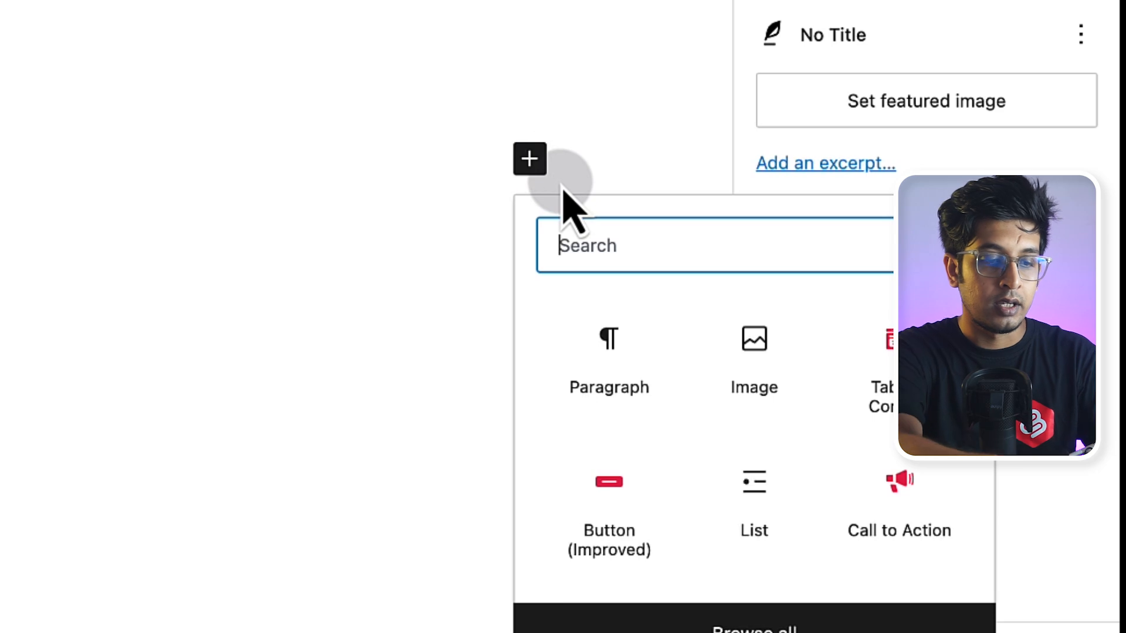
{"action": "type", "text": "Button"}
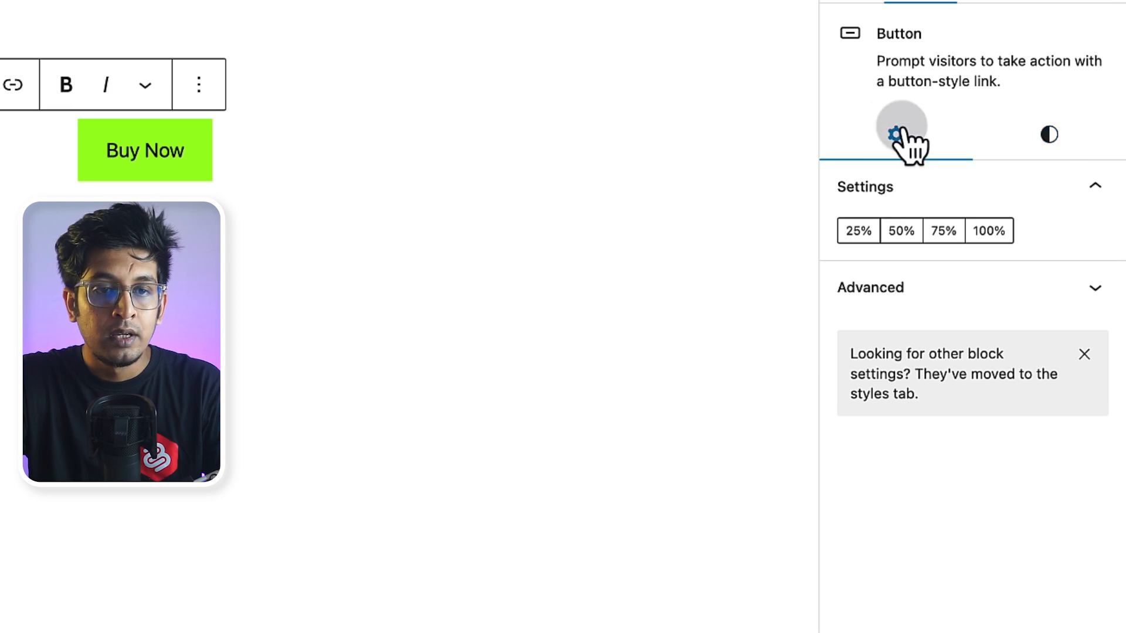
{"action": "mouse_move", "coordinate": [1049, 134]}
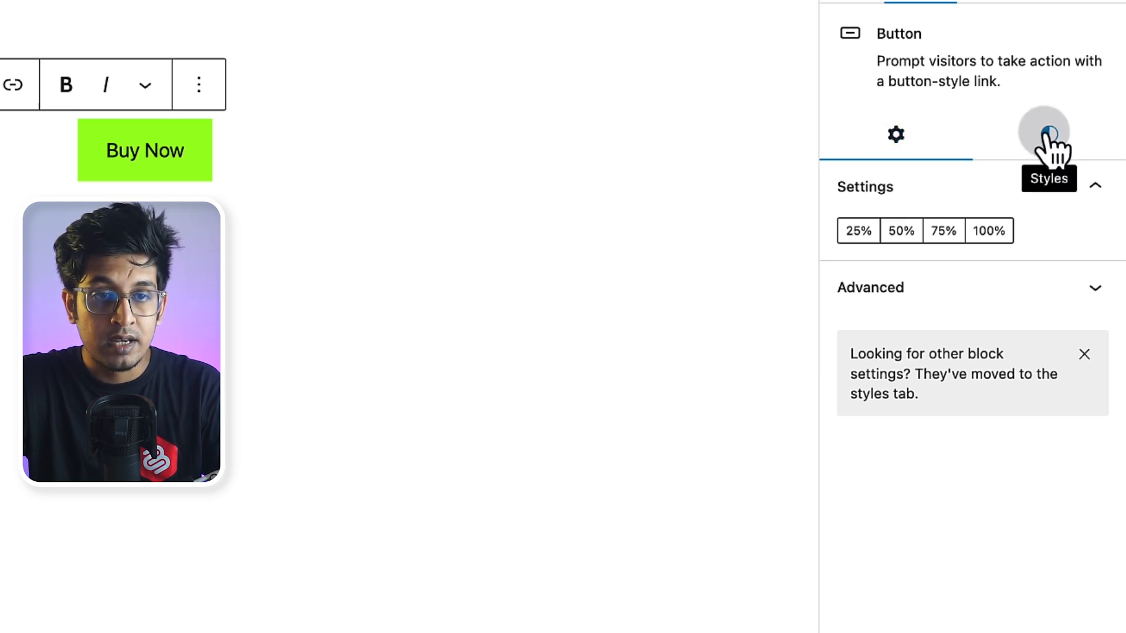
- Give the Buy Now button a #E11B4C background and white text
{"action": "left_click", "coordinate": [1047, 130]}
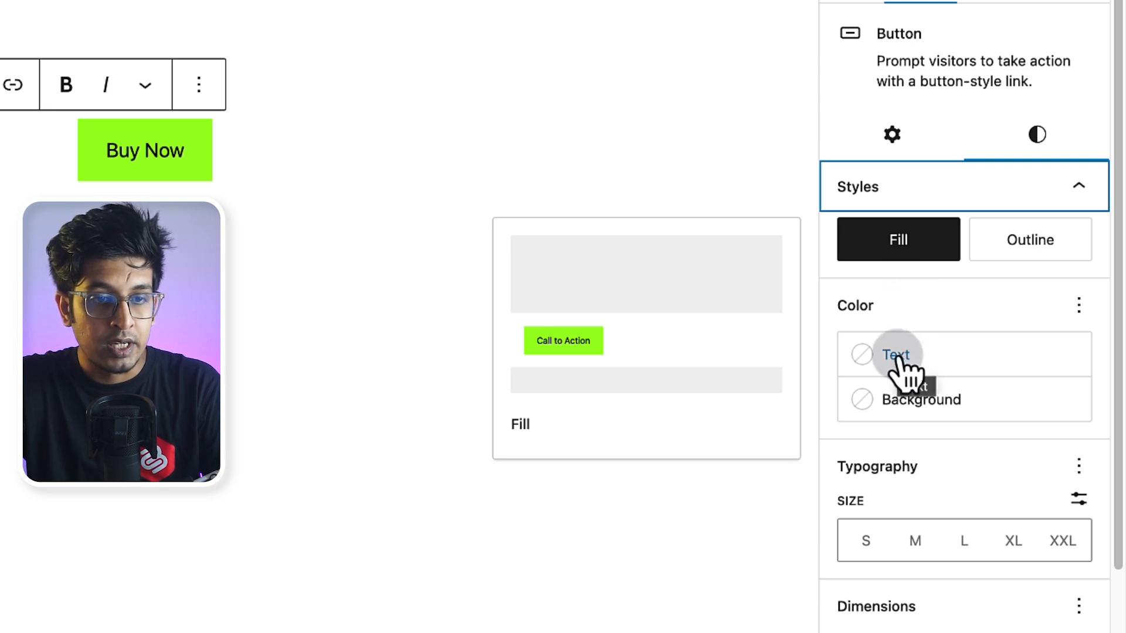
{"action": "mouse_move", "coordinate": [903, 409]}
{"action": "type", "text": "e11b4c"}
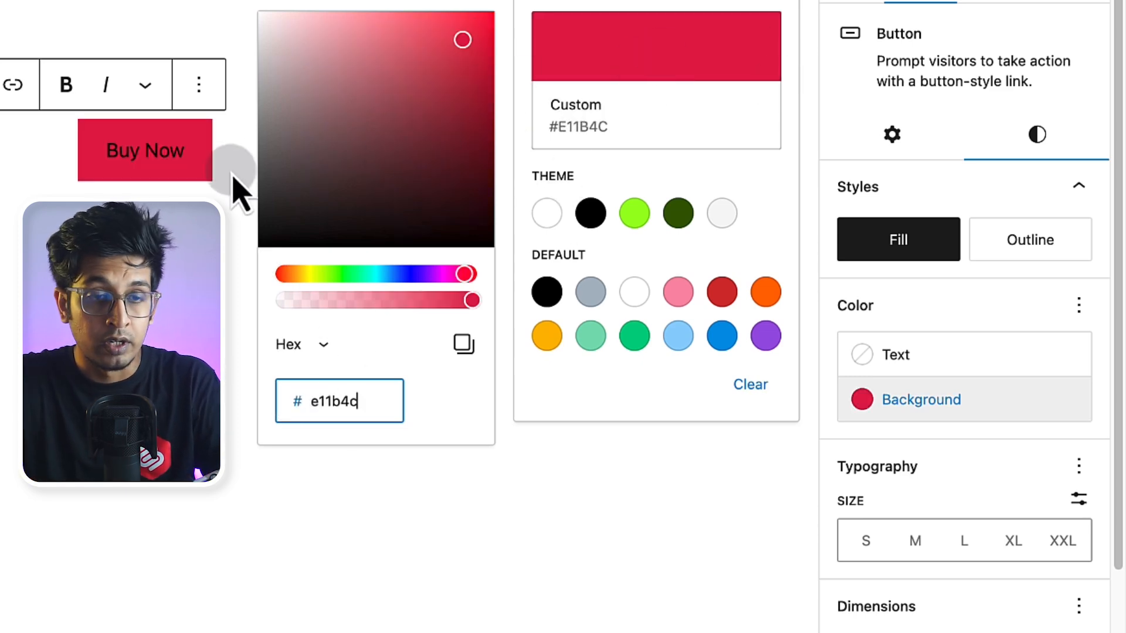
{"action": "left_click", "coordinate": [898, 355]}
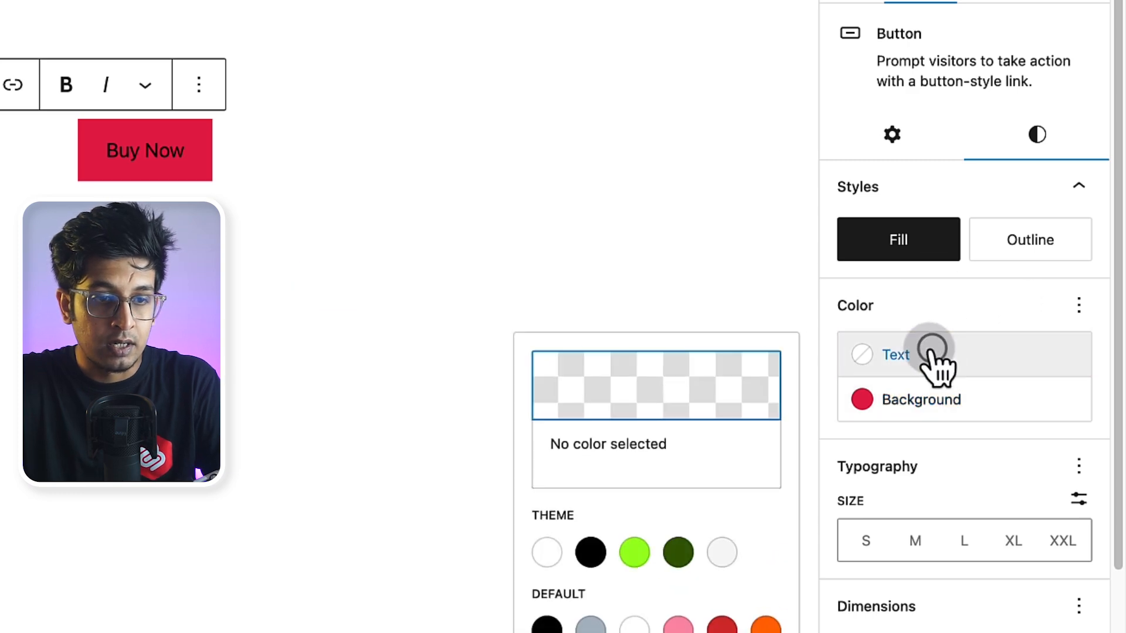
{"action": "left_click", "coordinate": [546, 552]}
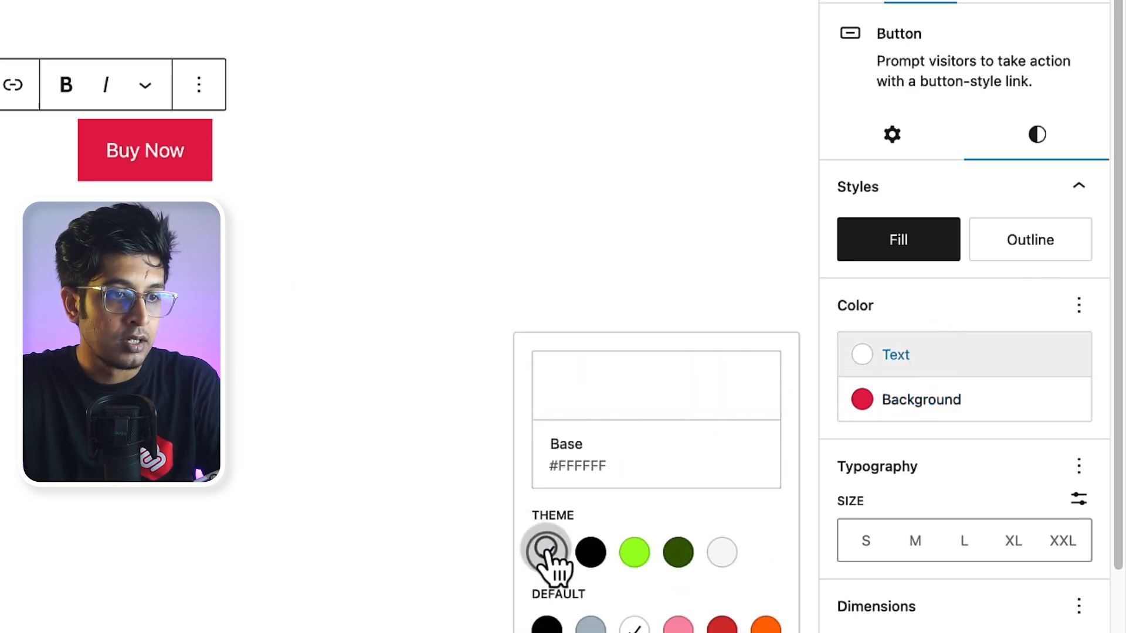
{"action": "left_click", "coordinate": [891, 134]}
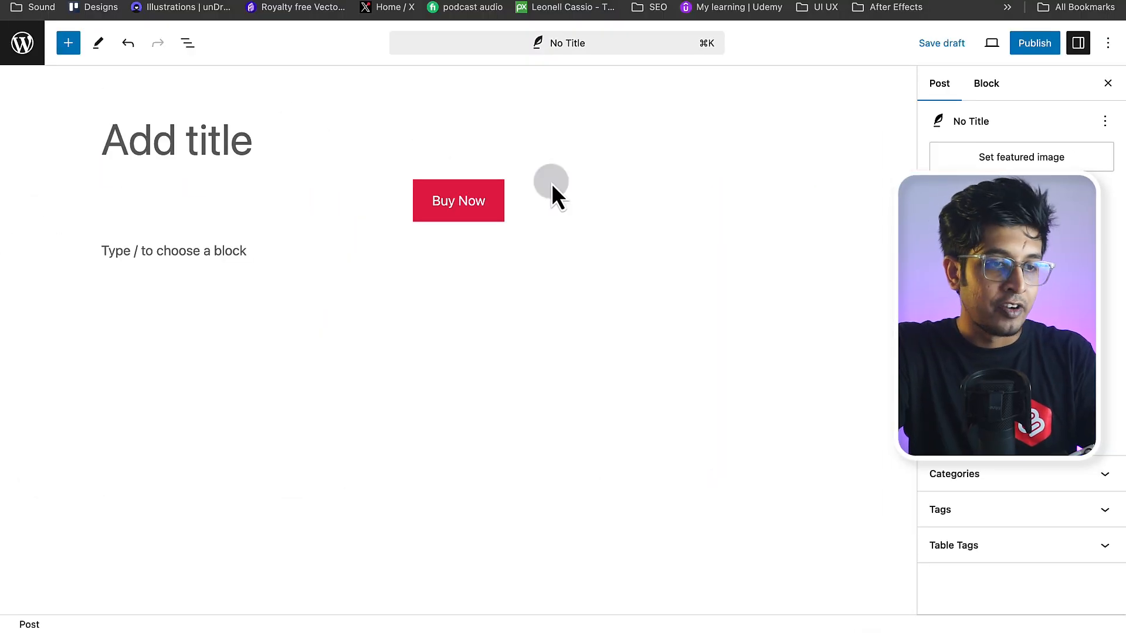
{"action": "mouse_move", "coordinate": [582, 207]}
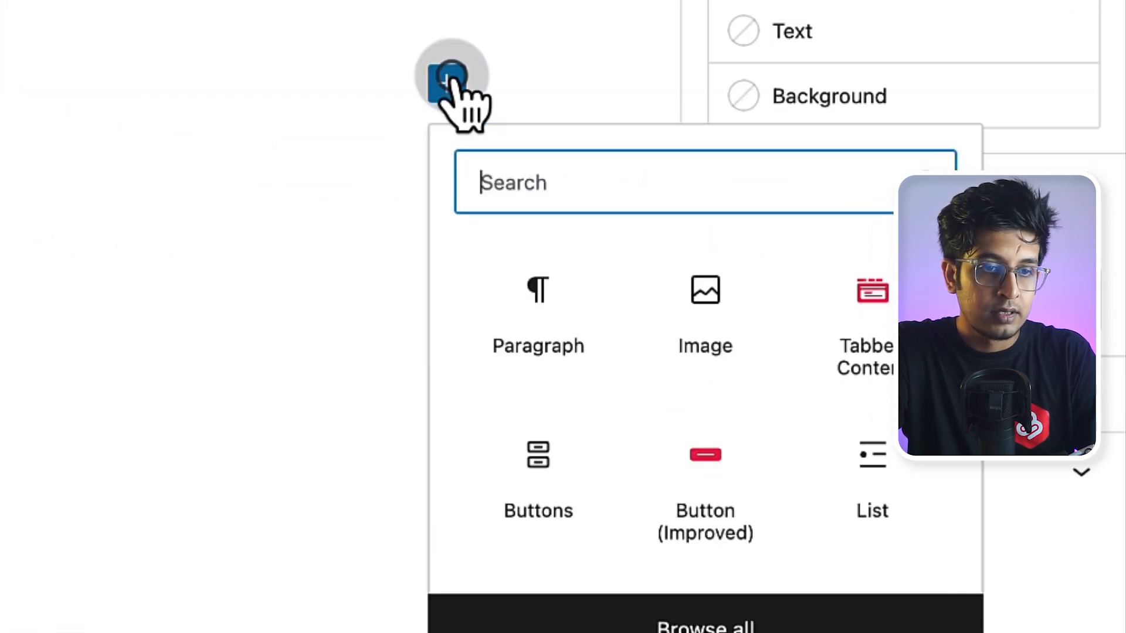
- Insert a Button (Improved) block and relabel it 'Purchase Now'
{"action": "type", "text": "butto"}
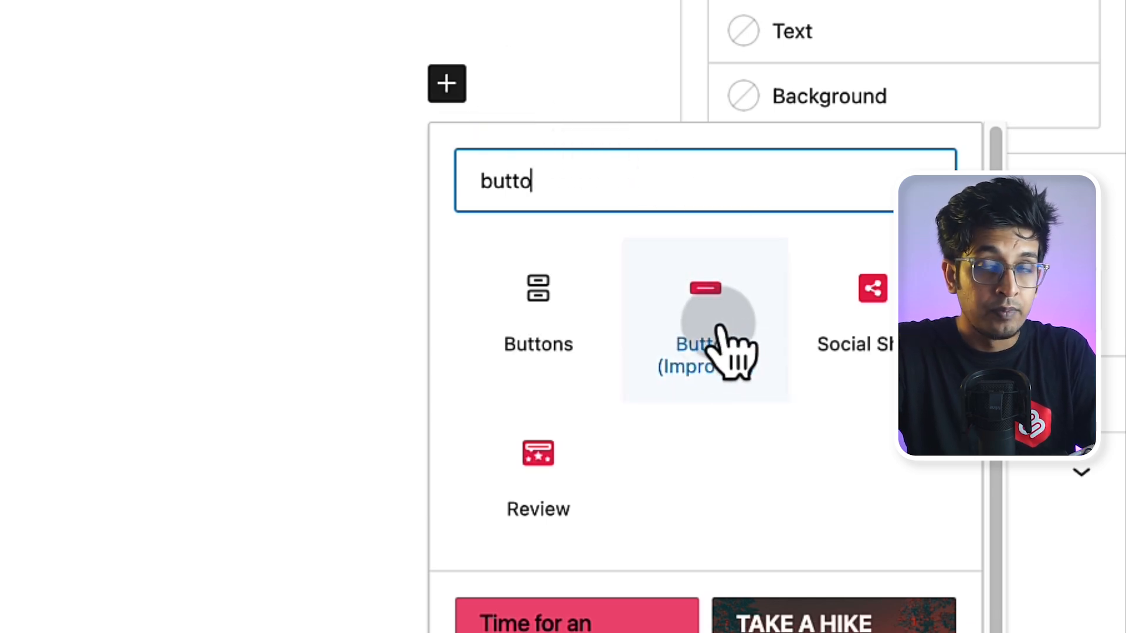
{"action": "left_click", "coordinate": [705, 328]}
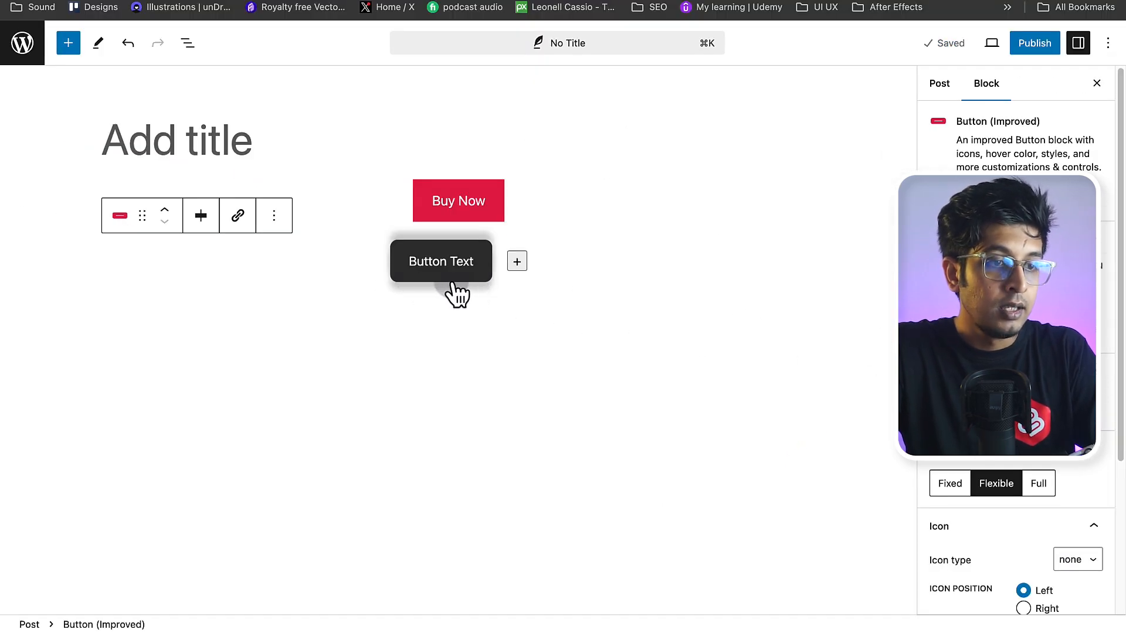
{"action": "left_click", "coordinate": [455, 264]}
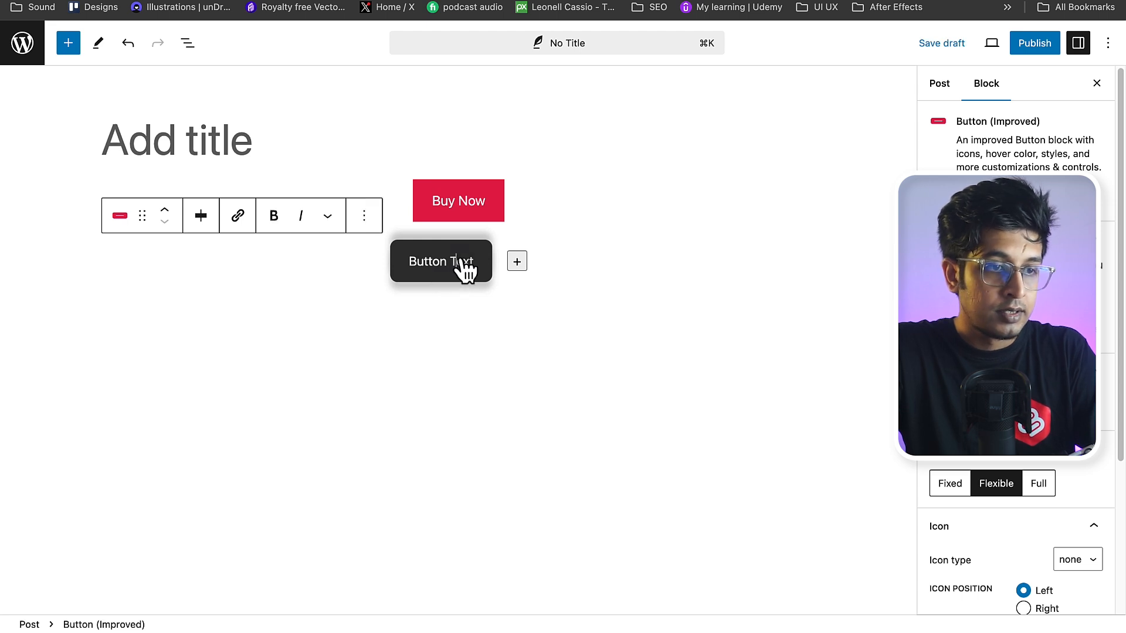
{"action": "double_click", "coordinate": [442, 261]}
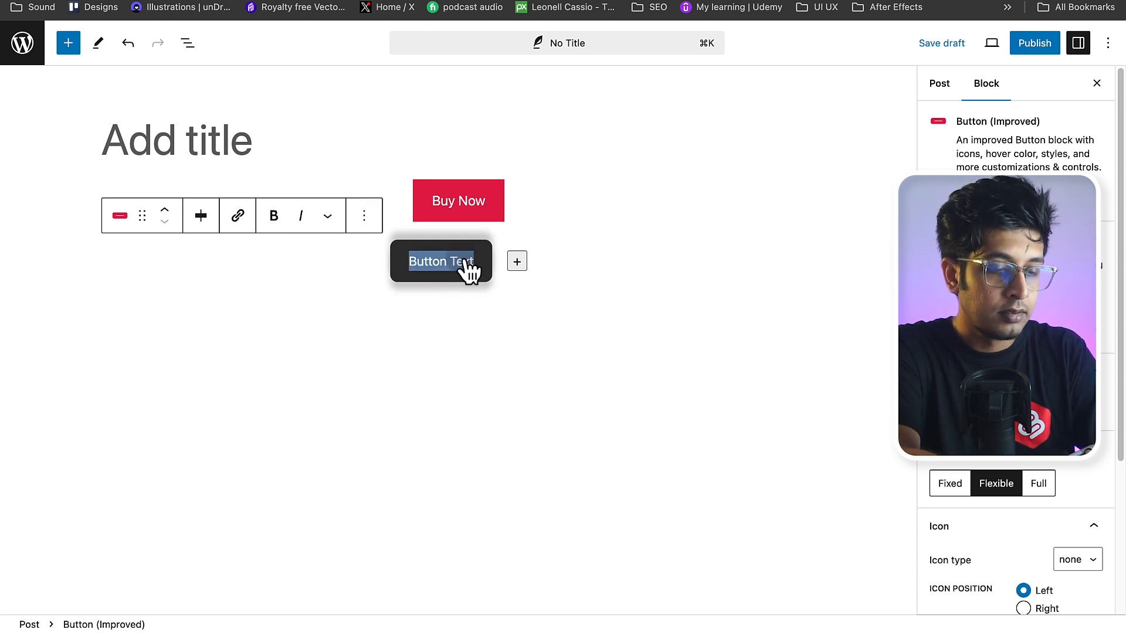
{"action": "type", "text": "Purchase Now"}
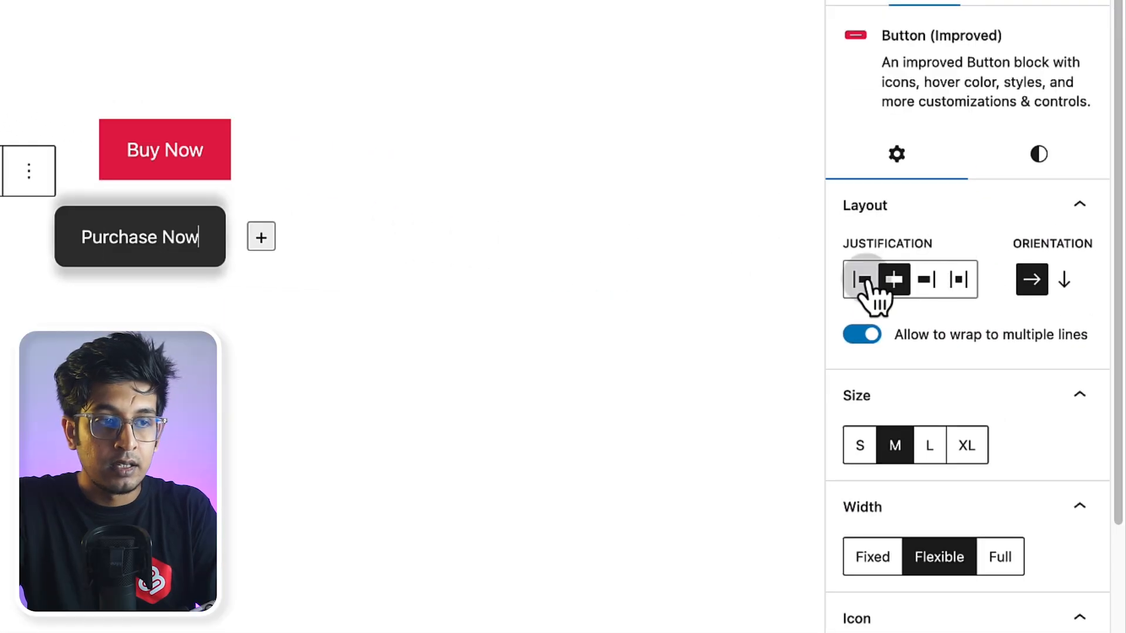
- Try left and right justification, then center the Purchase Now button
{"action": "left_click", "coordinate": [861, 279]}
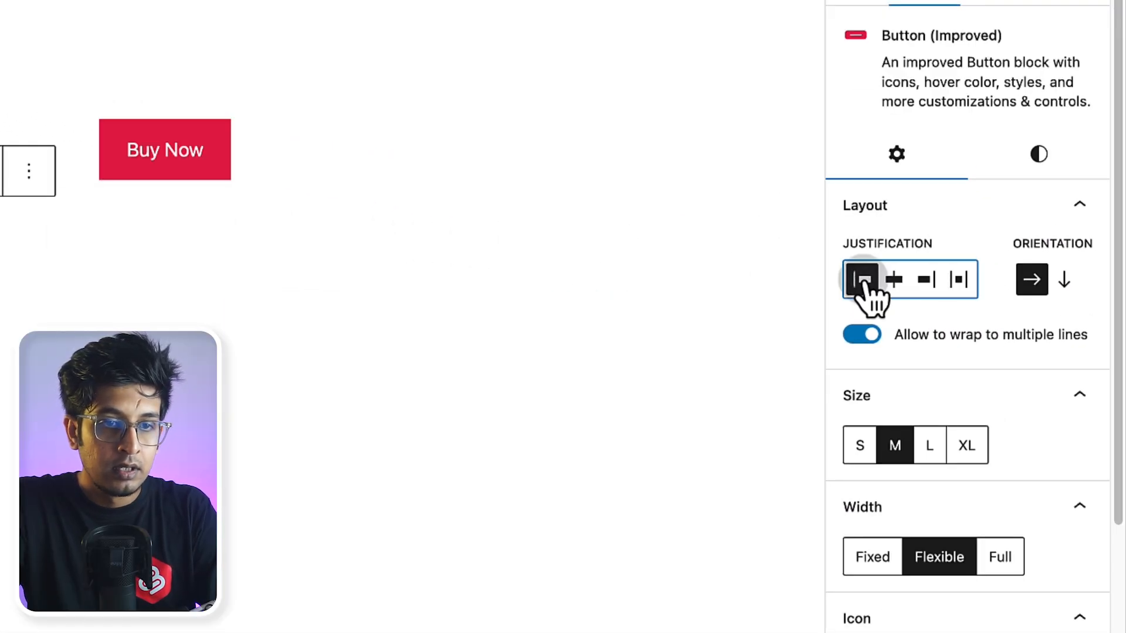
{"action": "left_click", "coordinate": [928, 279]}
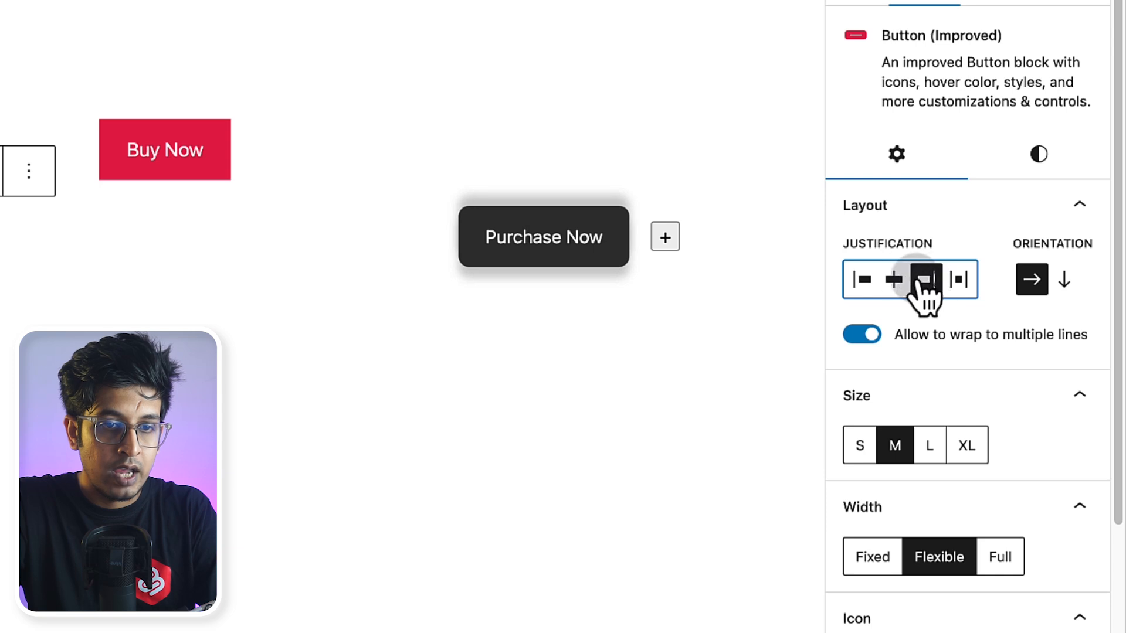
{"action": "left_click", "coordinate": [894, 279]}
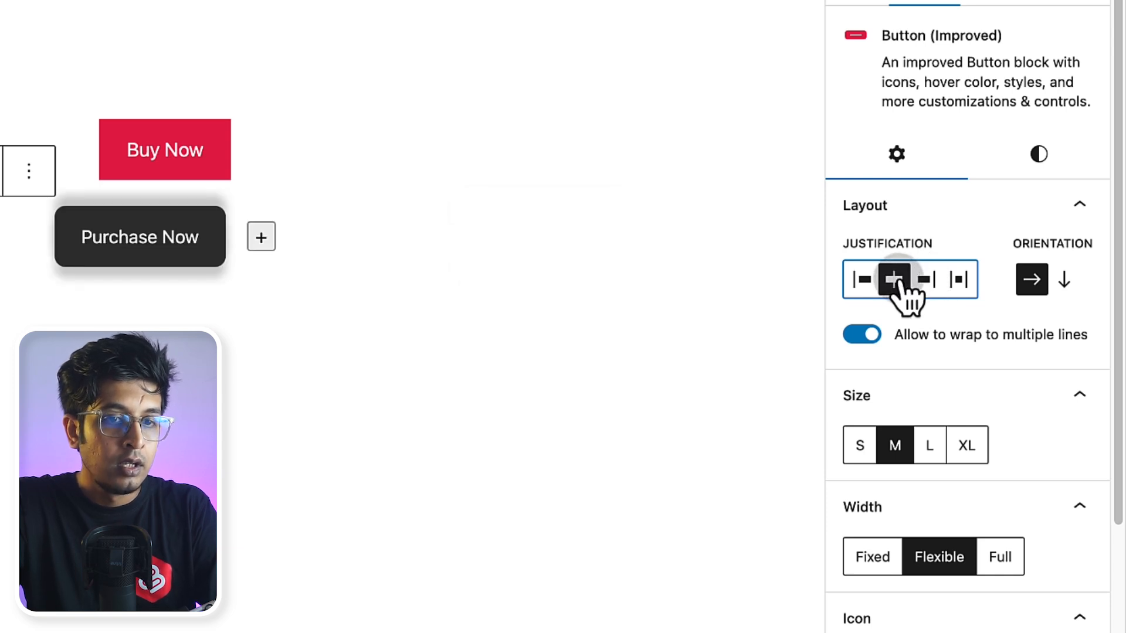
- Try small size and full width, then settle on medium size, flexible width
{"action": "left_click", "coordinate": [1068, 280]}
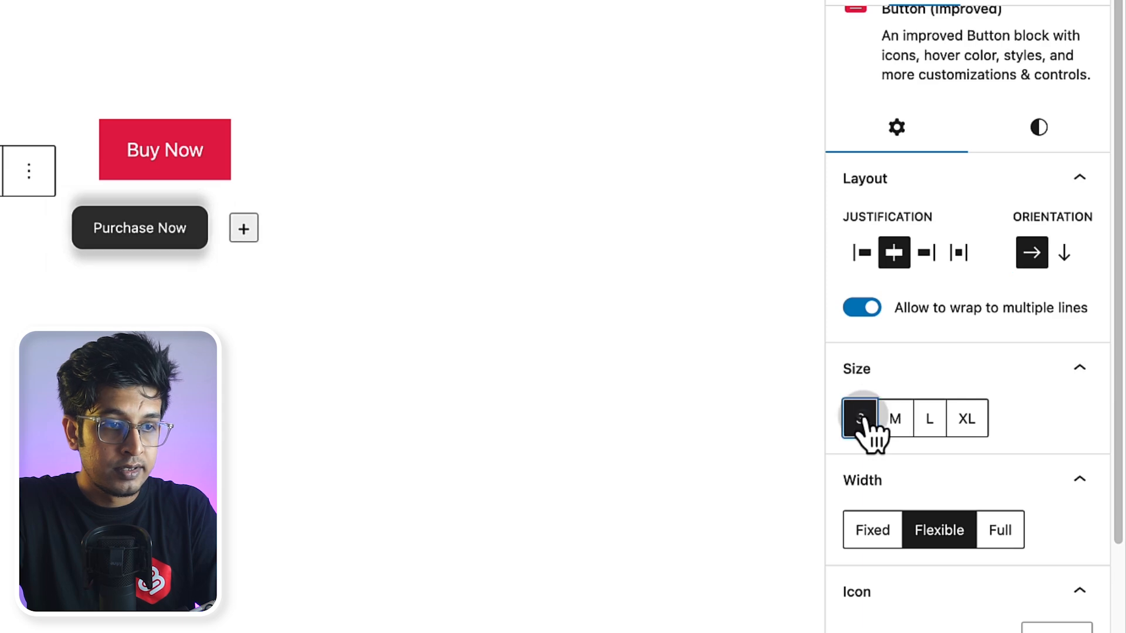
{"action": "left_click", "coordinate": [930, 419]}
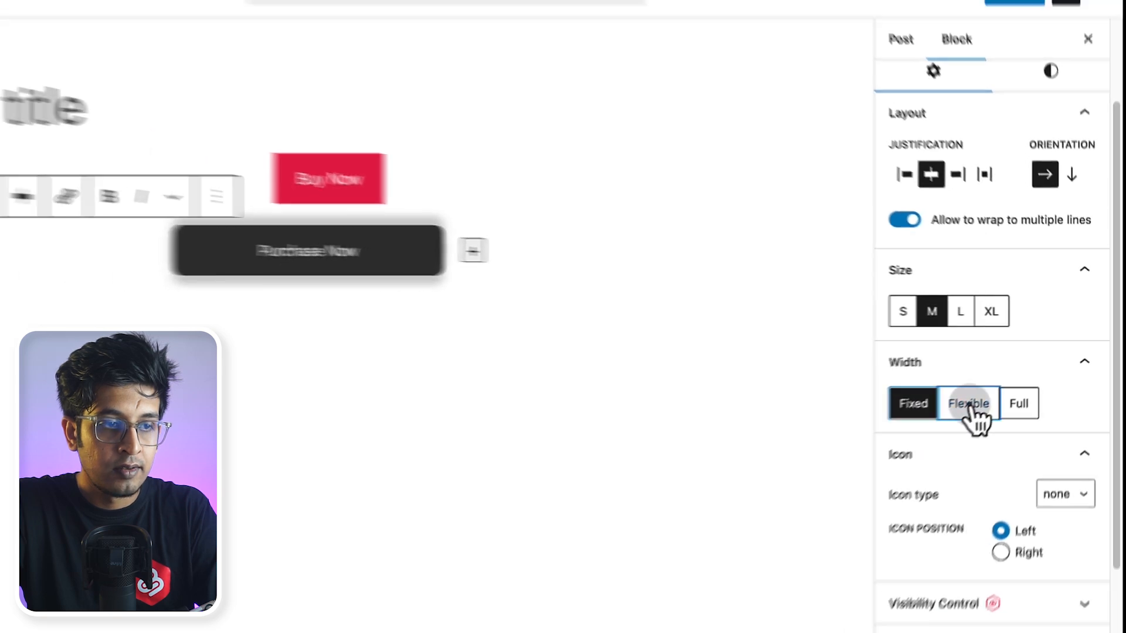
{"action": "left_click", "coordinate": [1038, 389]}
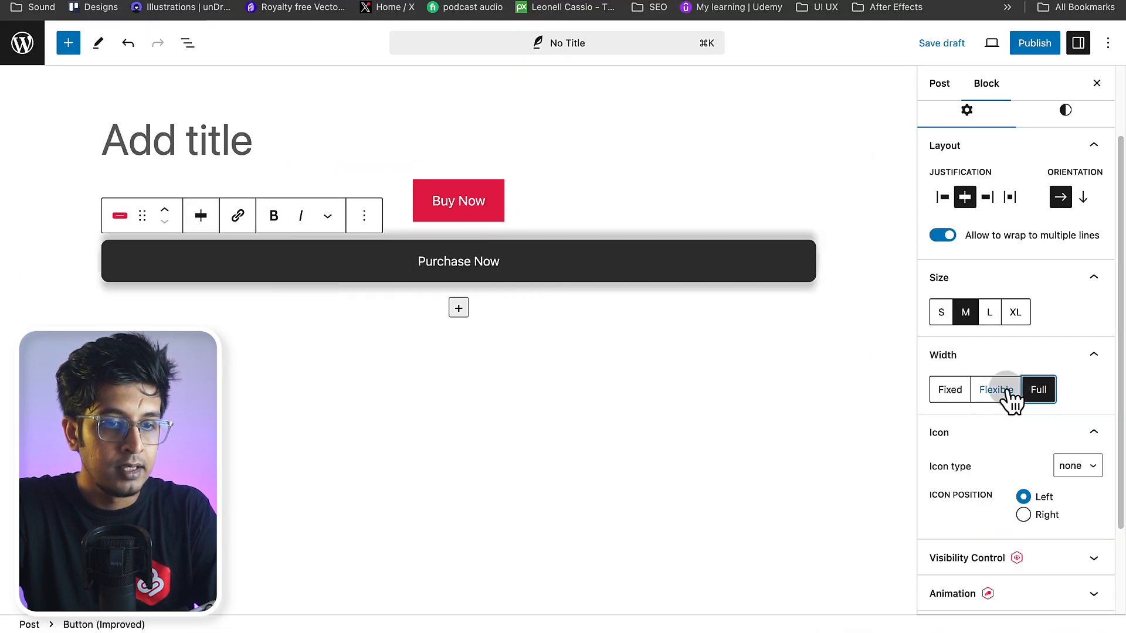
{"action": "left_click", "coordinate": [996, 390]}
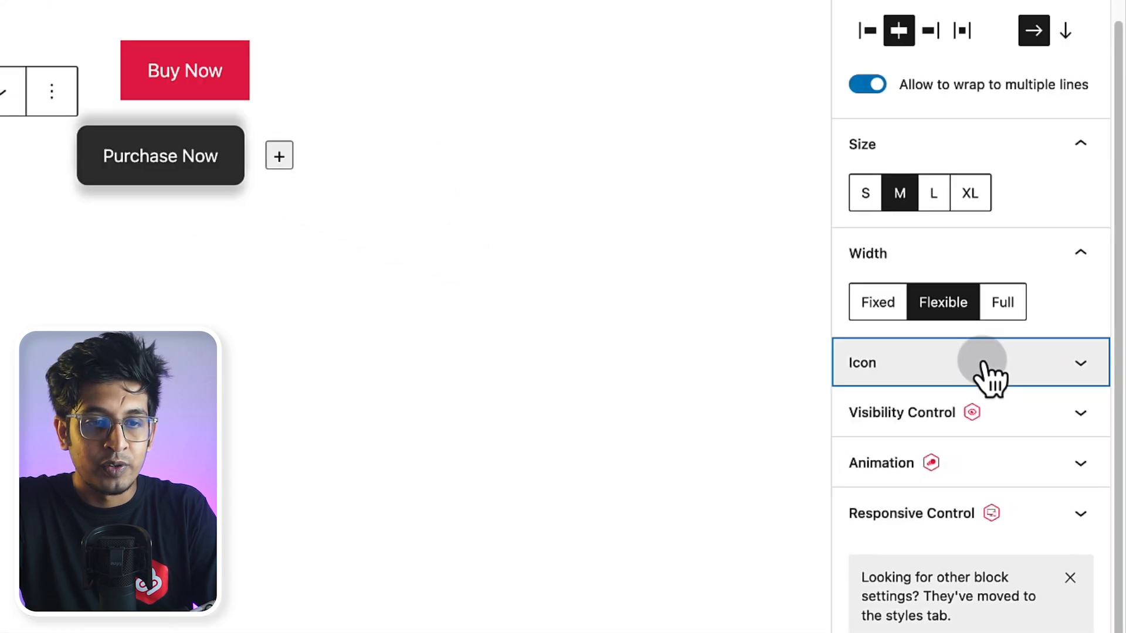
- Add a preset icon to the left of the Purchase Now label
{"action": "left_click", "coordinate": [978, 363]}
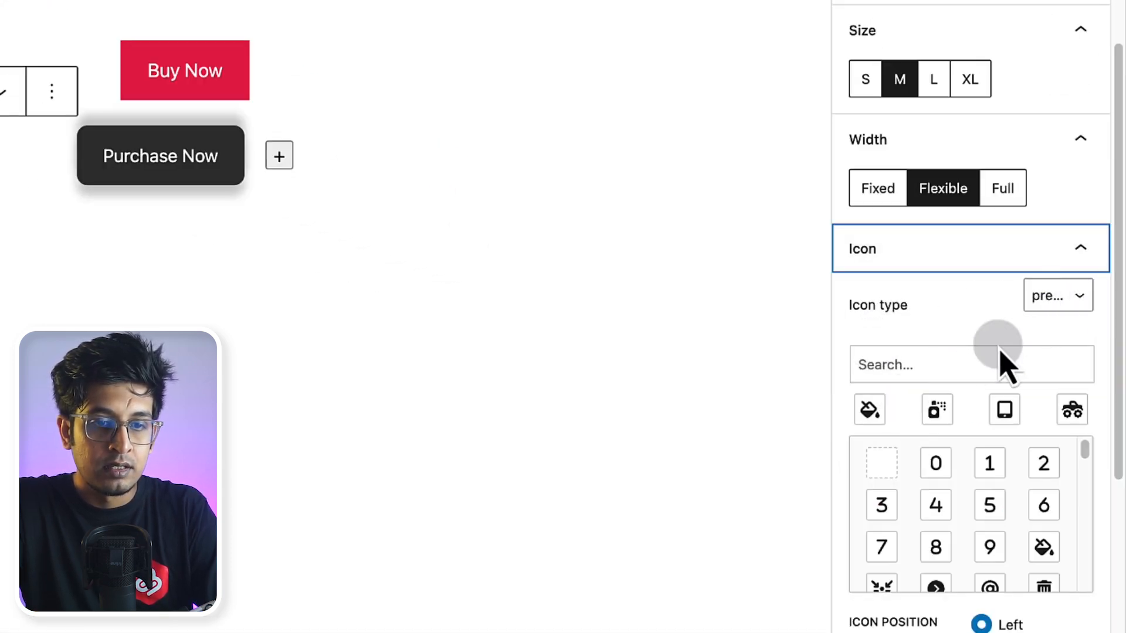
{"action": "scroll", "scroll_direction": "down", "scroll_amount": 3}
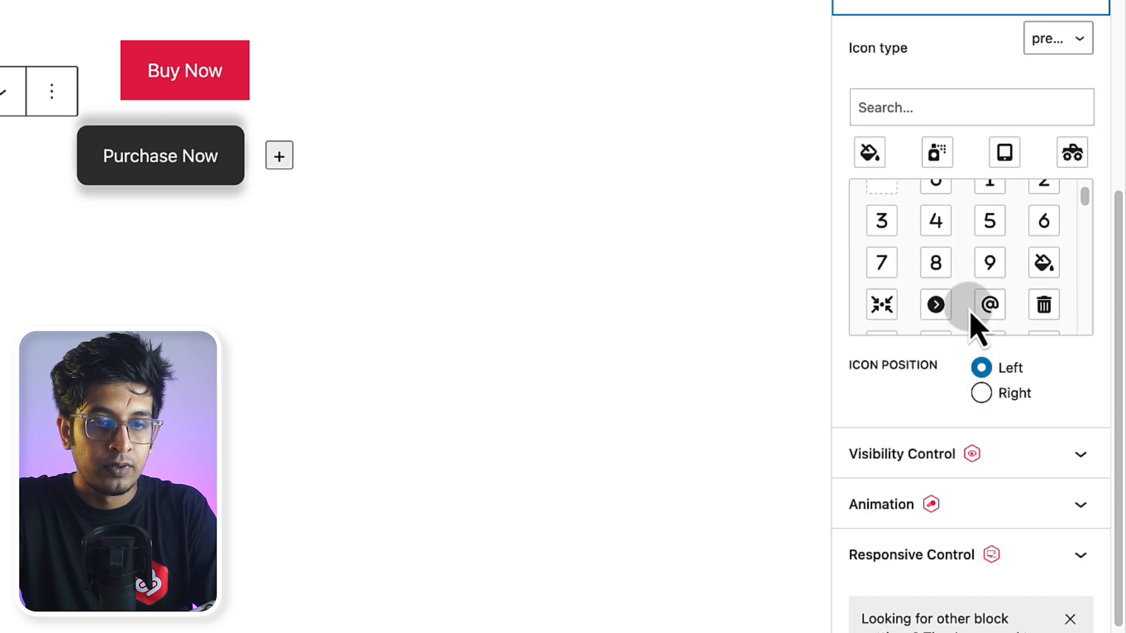
{"action": "scroll", "scroll_direction": "down", "scroll_amount": 3}
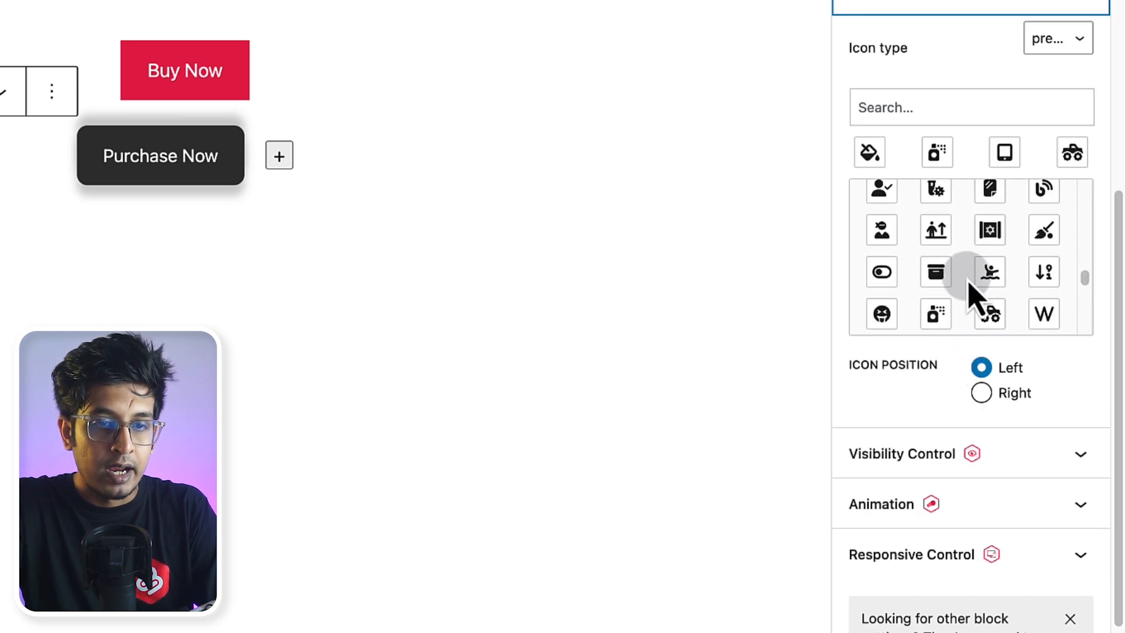
{"action": "left_click", "coordinate": [881, 214]}
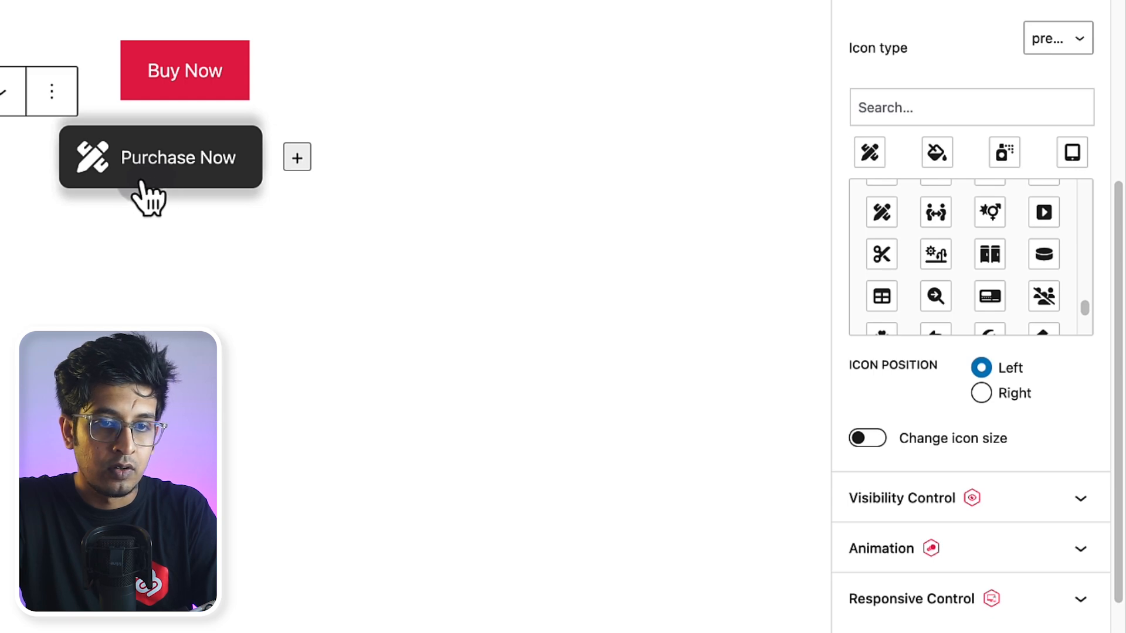
{"action": "mouse_move", "coordinate": [980, 368]}
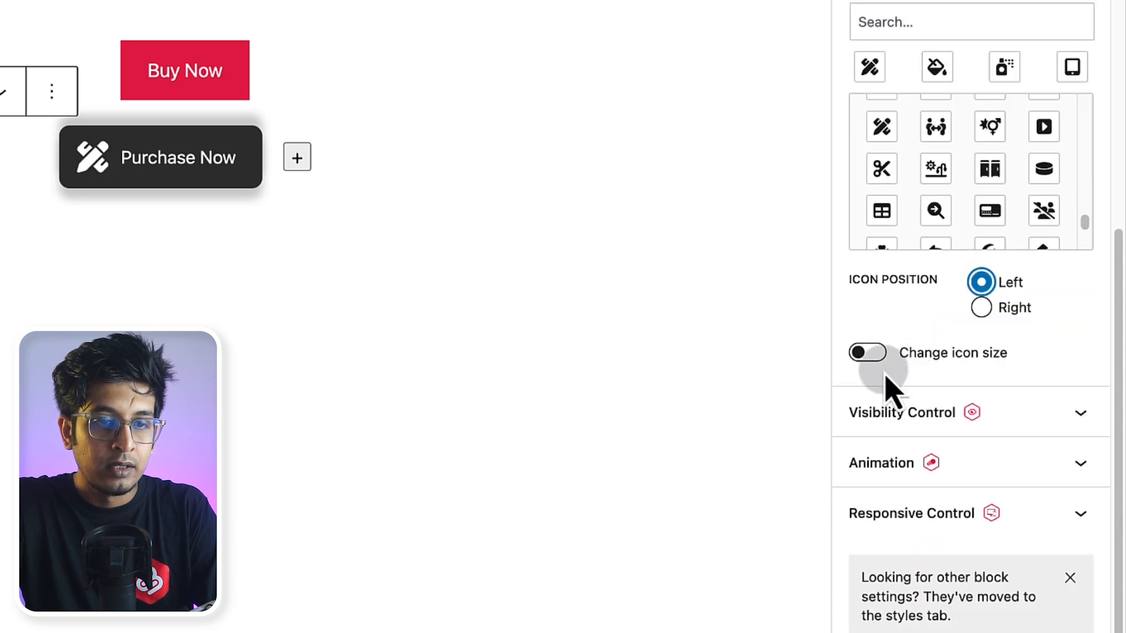
- Enable custom icon size and set the icon to 30 px
{"action": "left_click", "coordinate": [867, 352]}
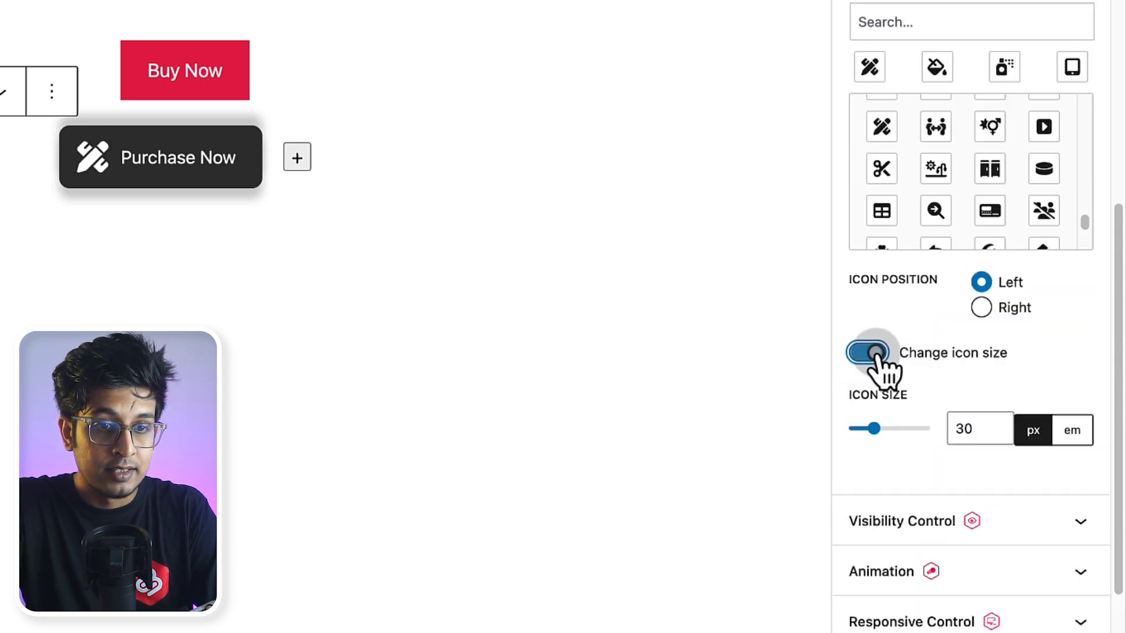
{"action": "left_click_drag", "start_coordinate": [871, 428], "coordinate": [871, 428]}
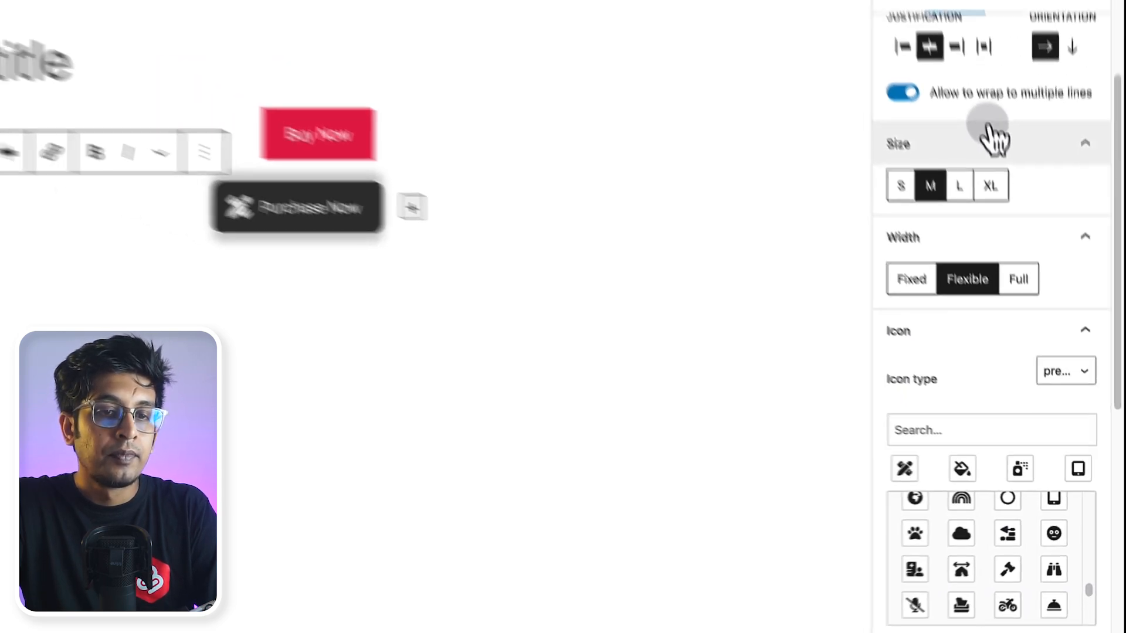
- Set the Purchase Now button's normal Button Color to red in Styles
{"action": "left_click", "coordinate": [1040, 132]}
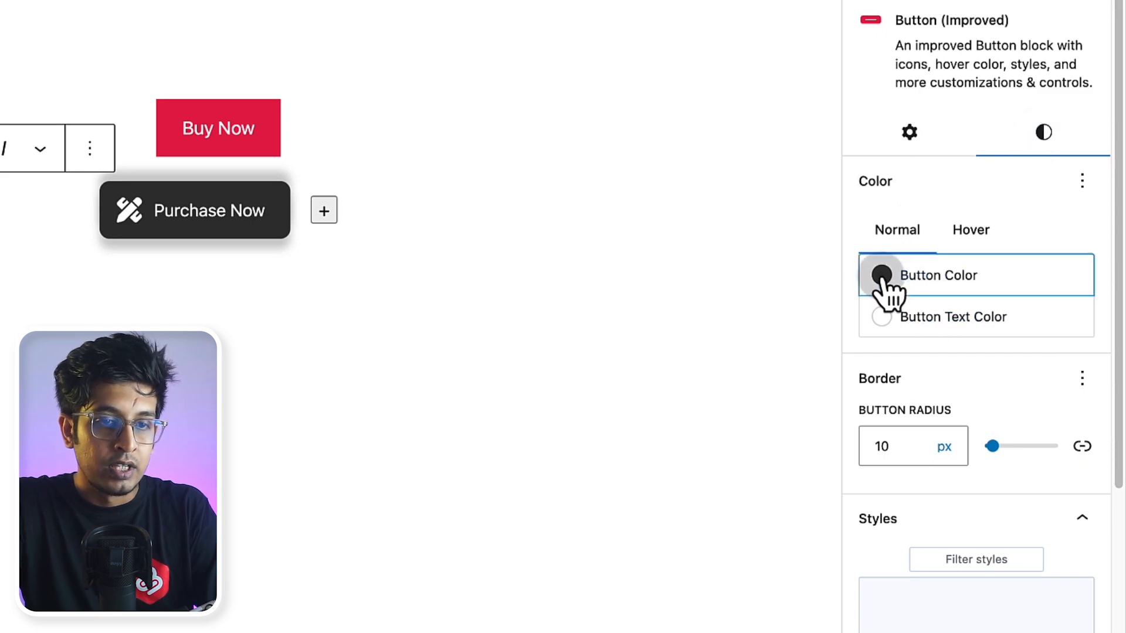
{"action": "left_click", "coordinate": [881, 275]}
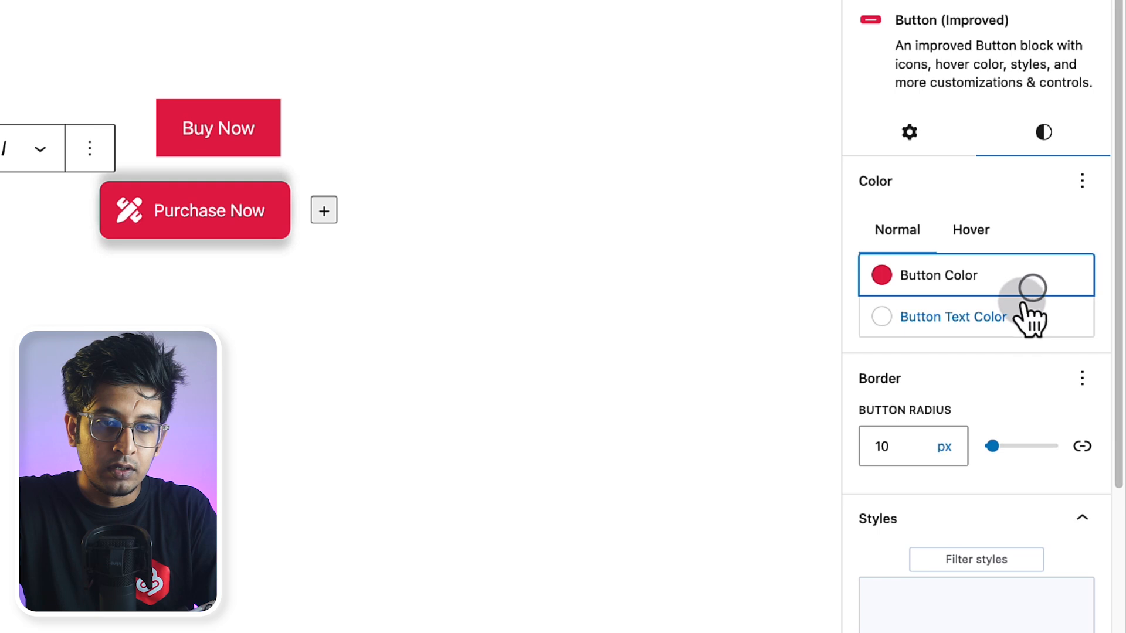
{"action": "mouse_move", "coordinate": [991, 331]}
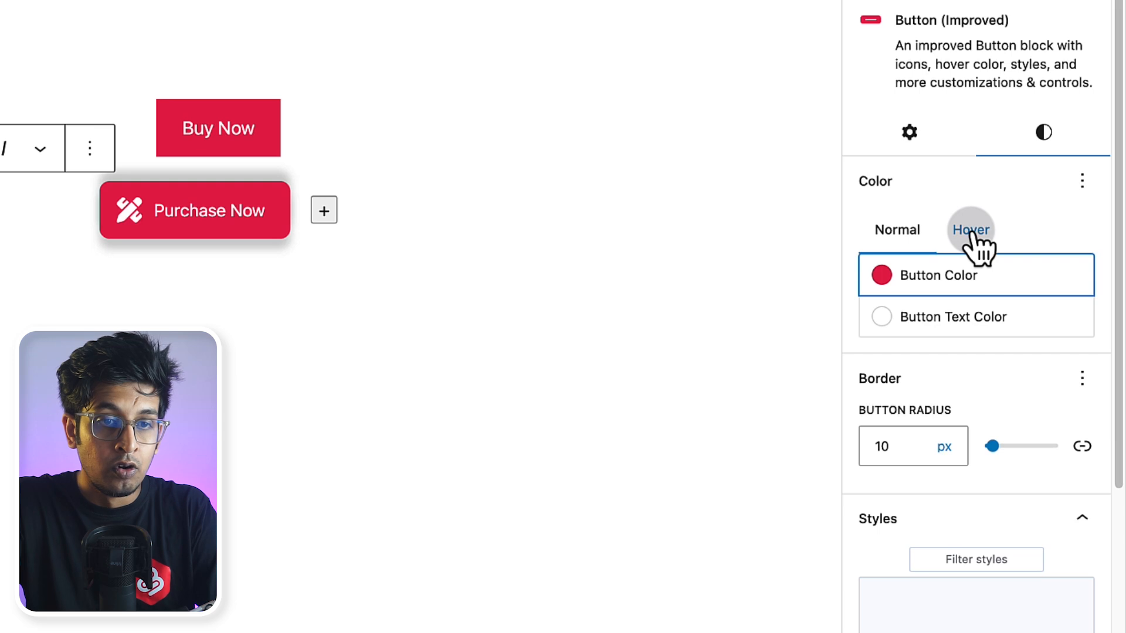
- Set the Purchase Now button's hover Button Color to pale pink (#F78DA7)
{"action": "left_click", "coordinate": [882, 275]}
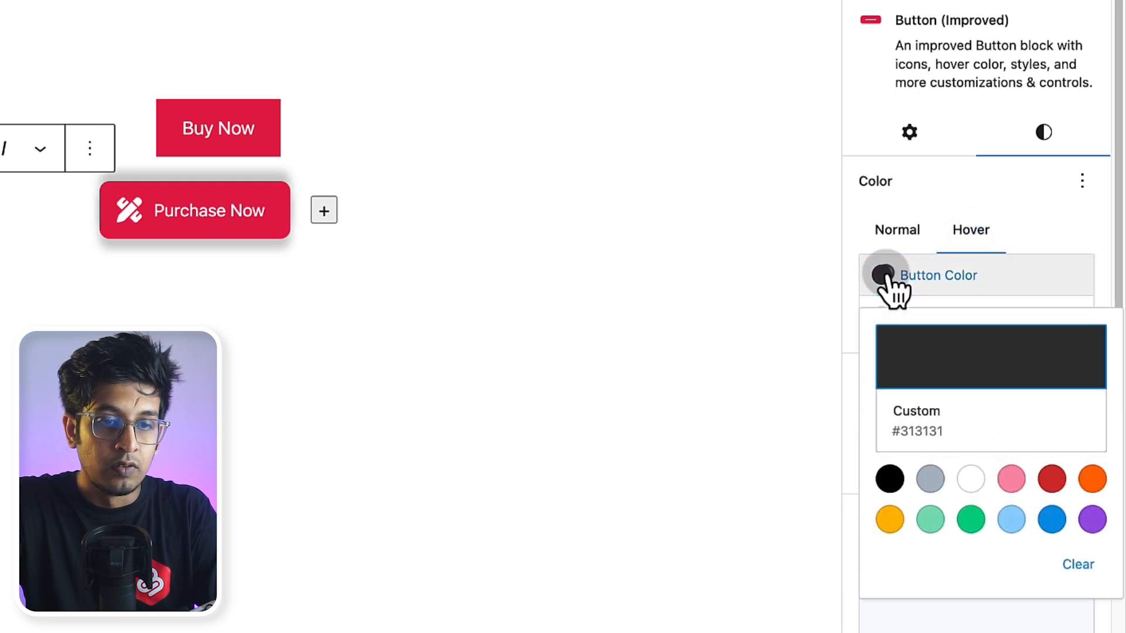
{"action": "left_click", "coordinate": [1012, 479]}
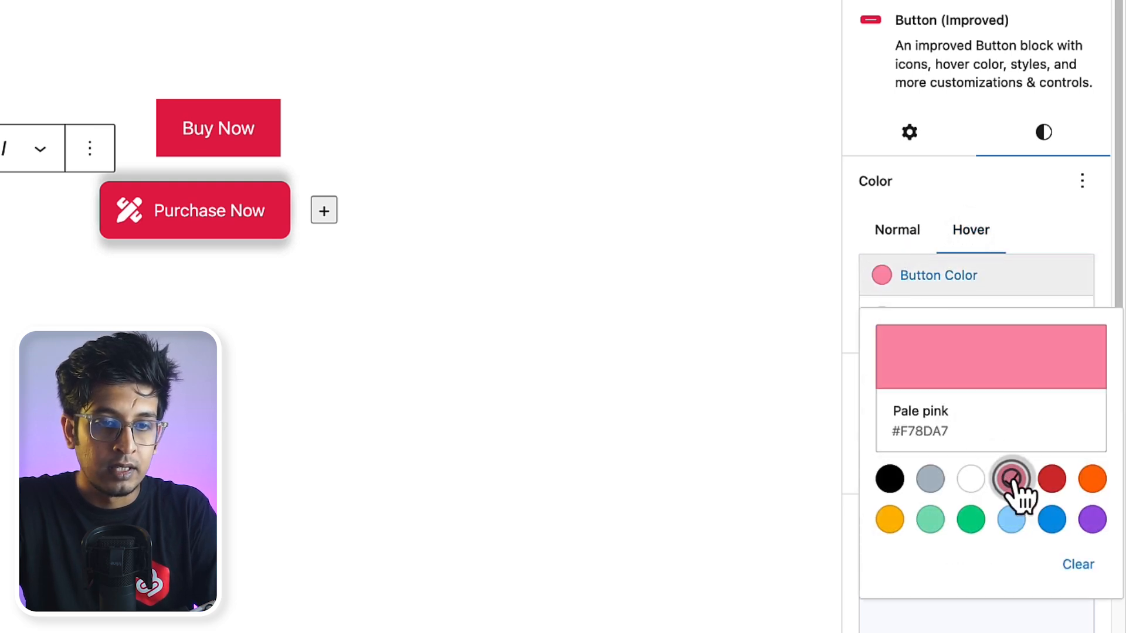